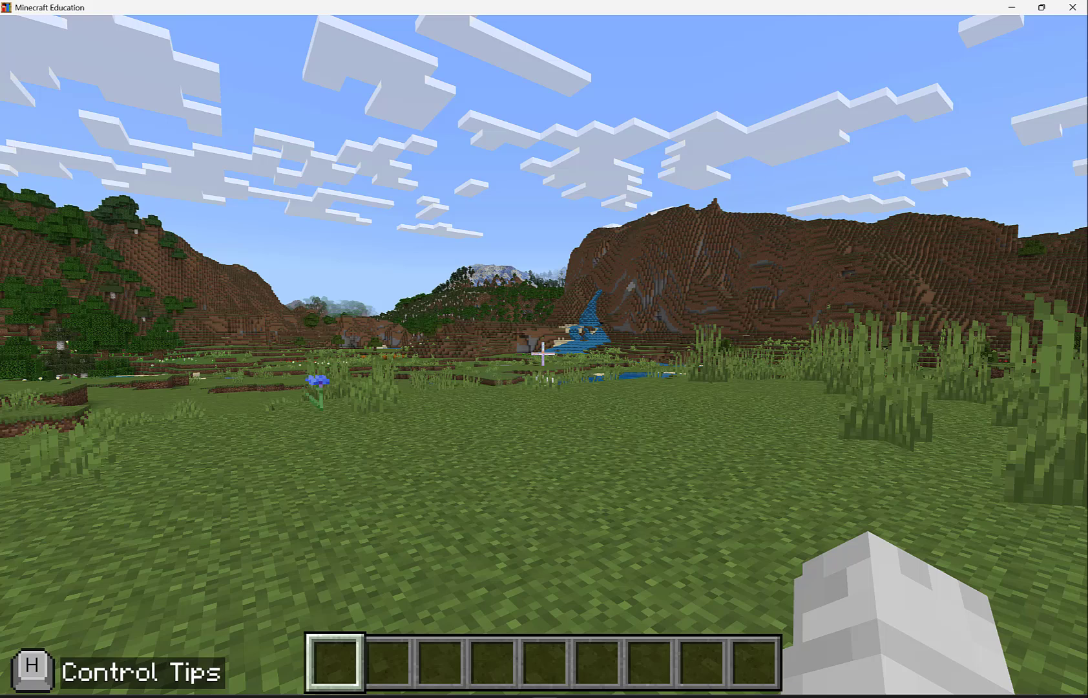
# - Focus the game window so the Control Tips panel can be shown over the meadow
pyautogui.click(35, 671)
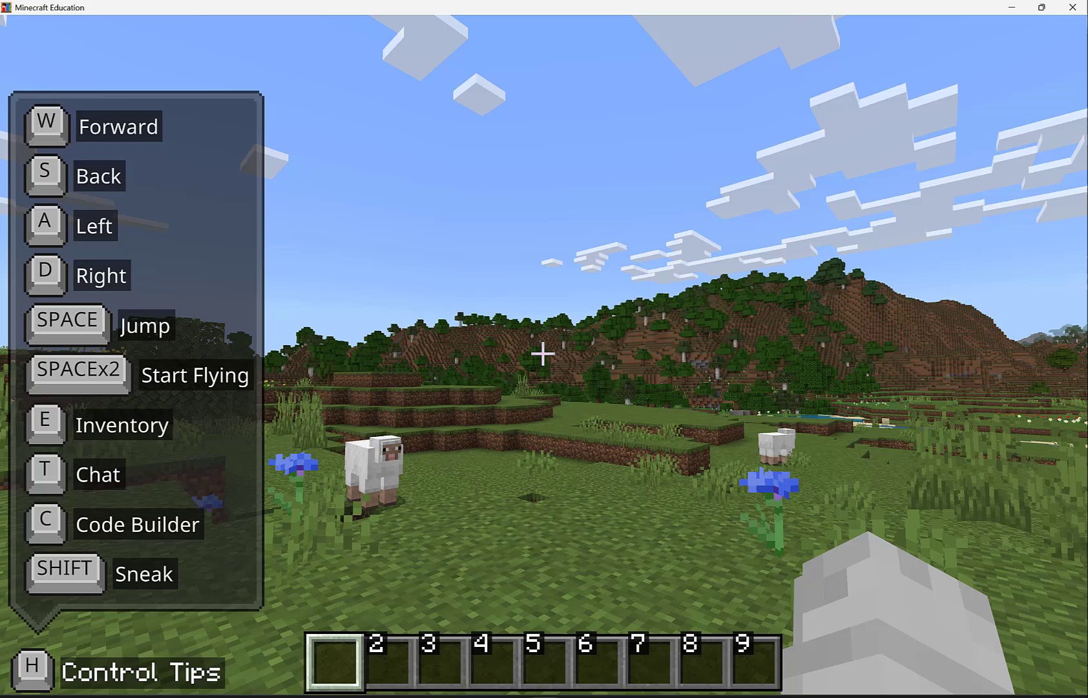
pyautogui.moveTo(541, 367)
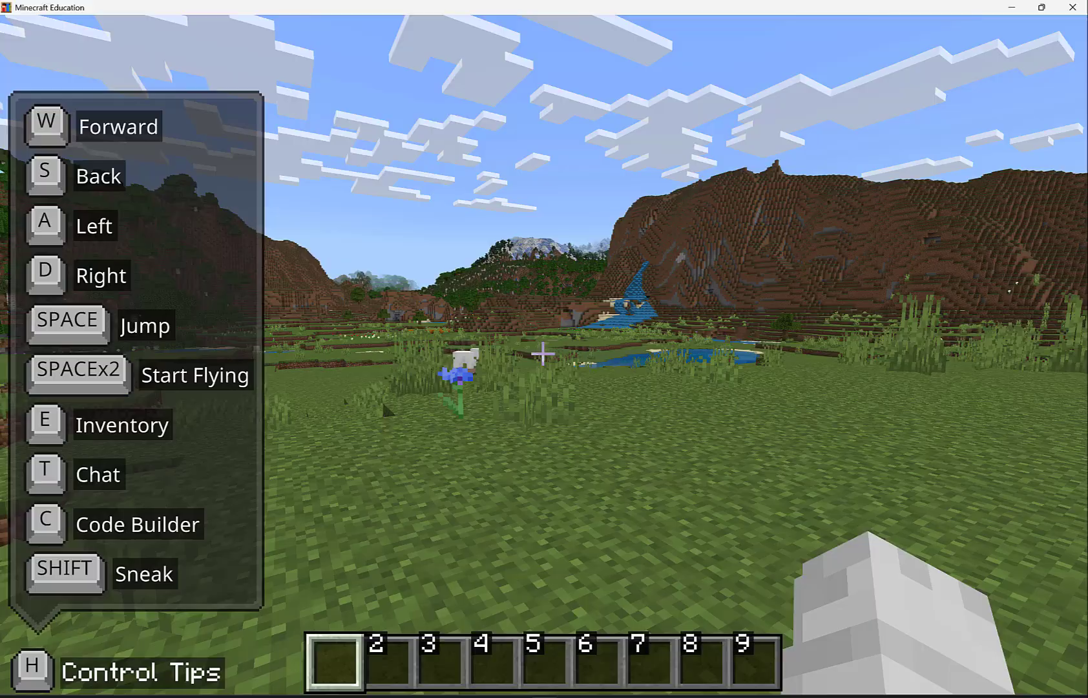
# - Double-tap Space to fly above the meadow, then drop back to the grass
pyautogui.press('SPACE')
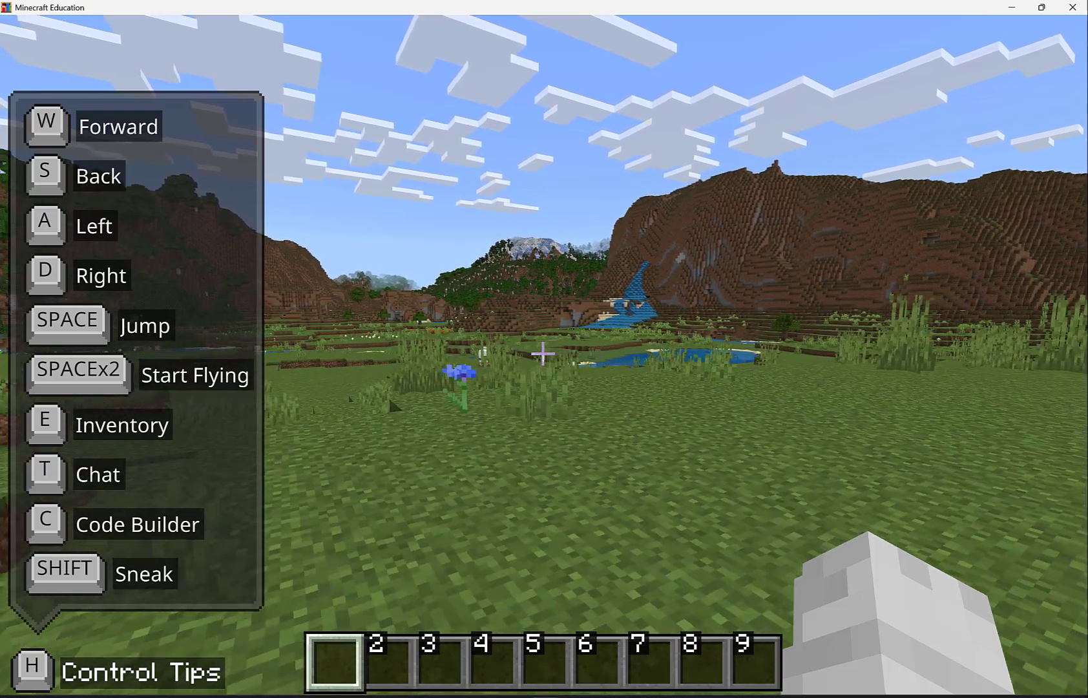
pyautogui.moveTo(540, 353)
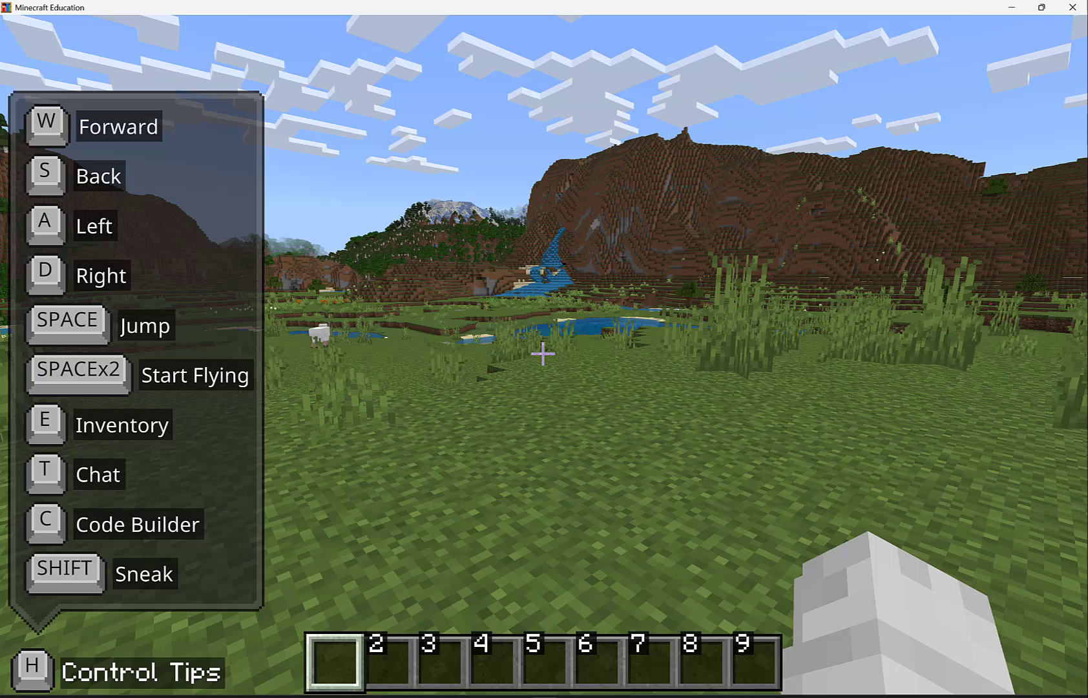
pyautogui.press('SPACE')
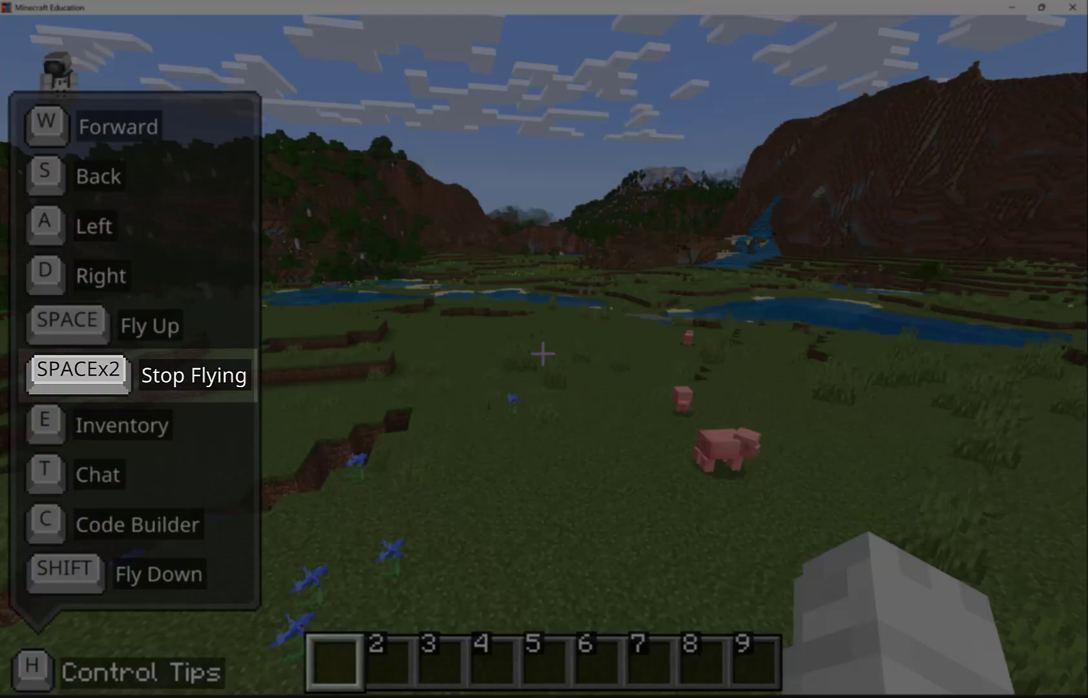
pyautogui.press('space')
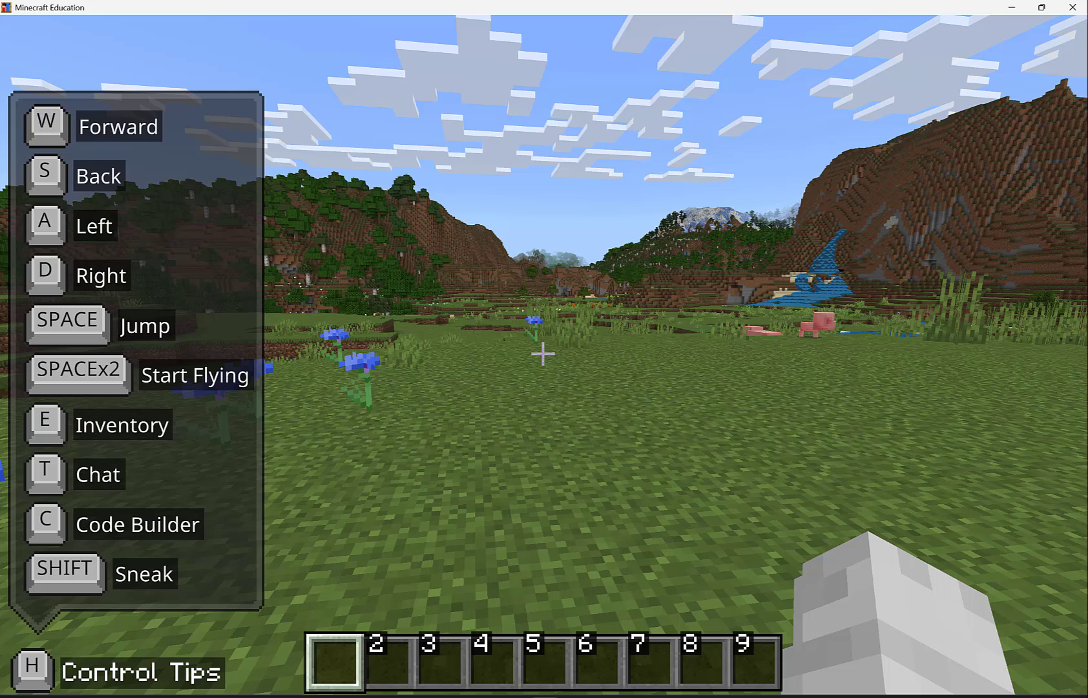
pyautogui.press('F5')
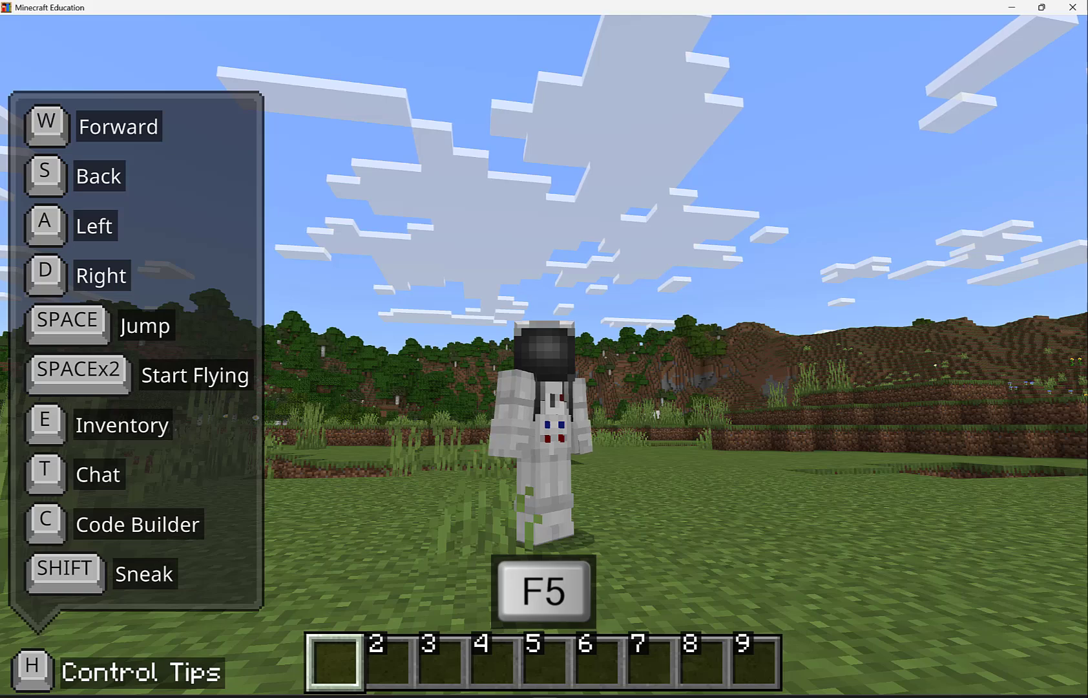
pyautogui.press('F5')
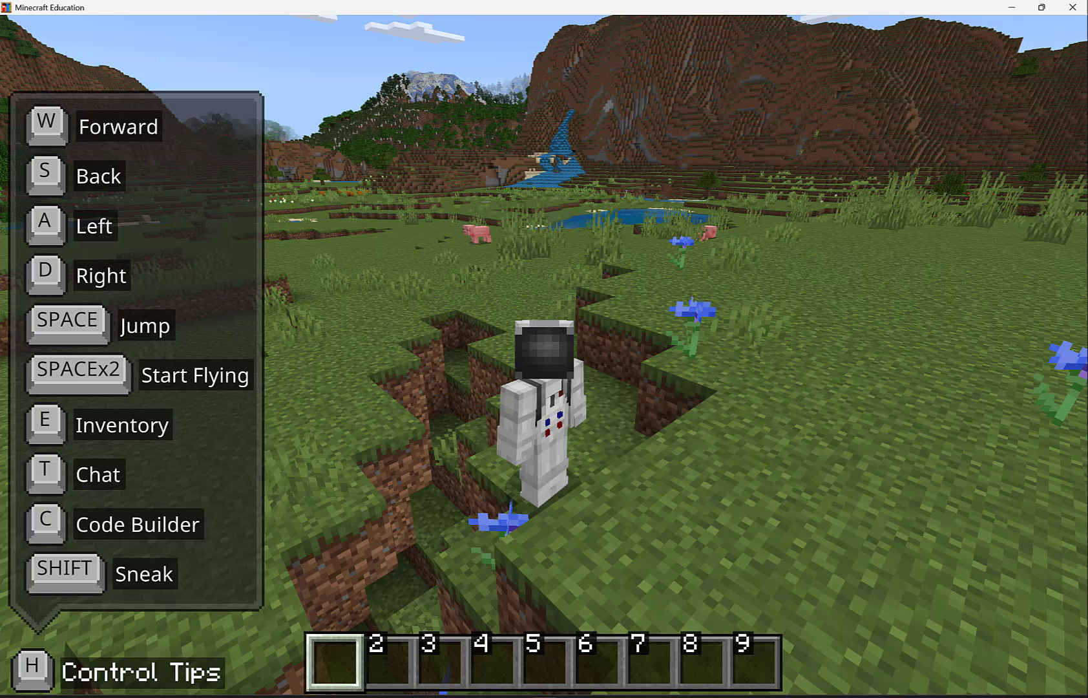
pyautogui.press('F5')
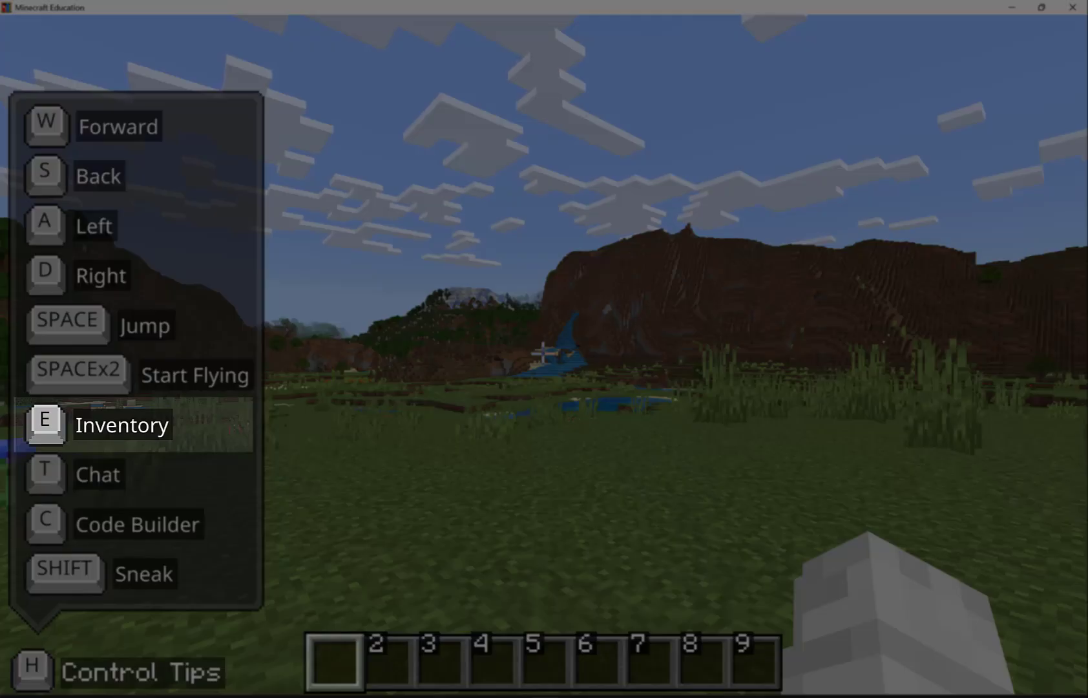
# - Bring up the creative inventory and put a full stack of Oak Planks in the hotbar
pyautogui.press('e')
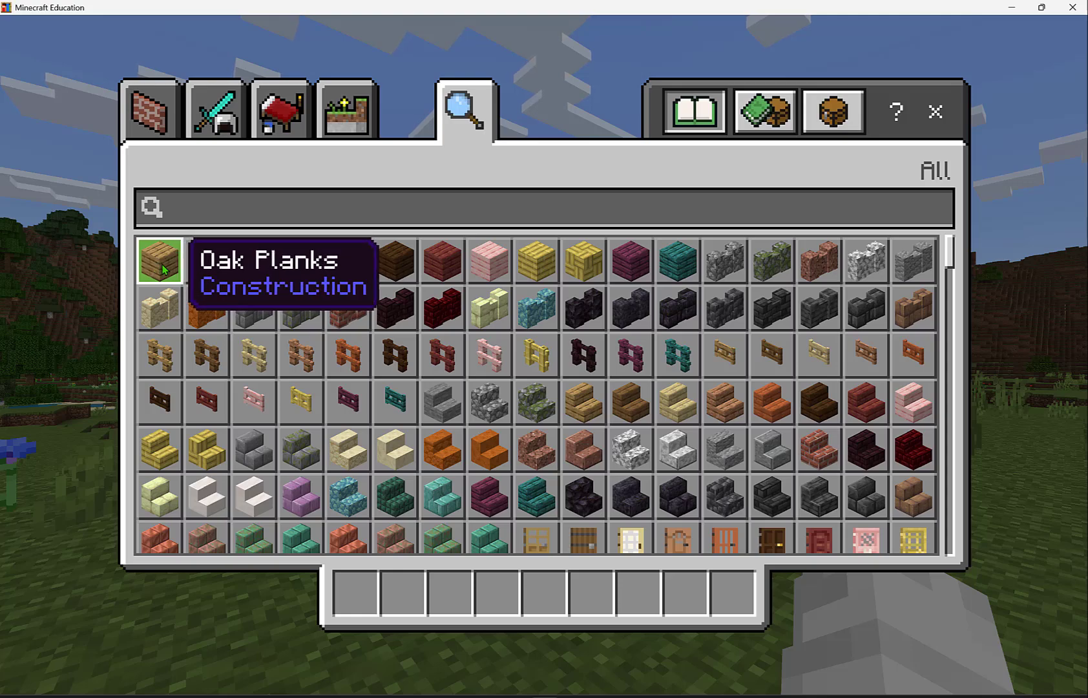
pyautogui.click(159, 268)
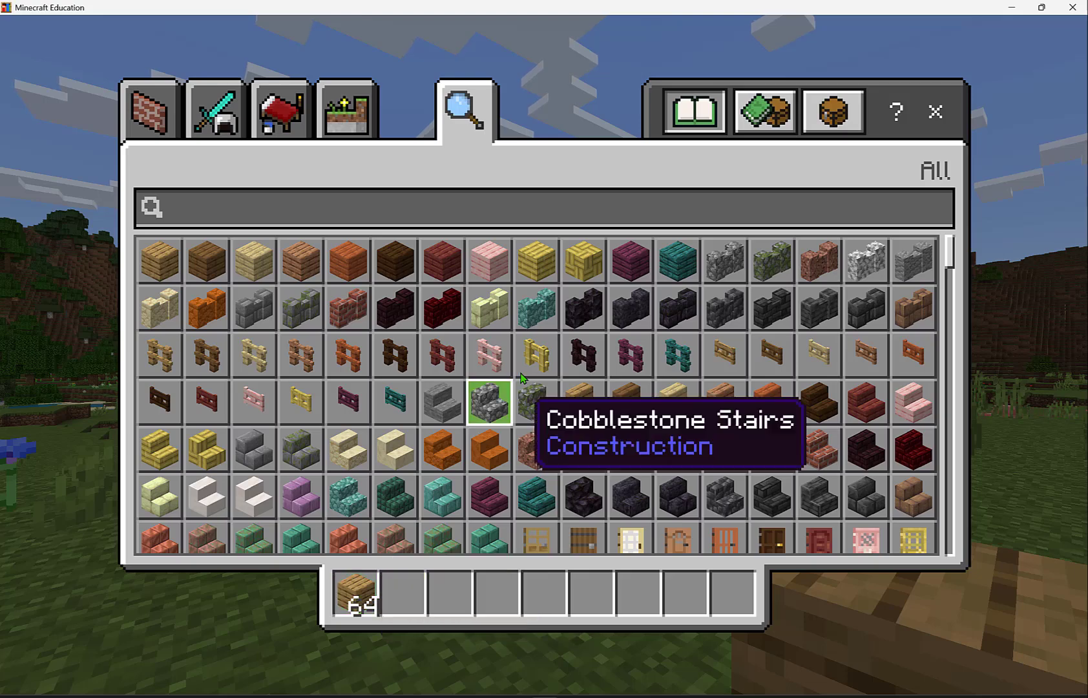
pyautogui.scroll(-3)
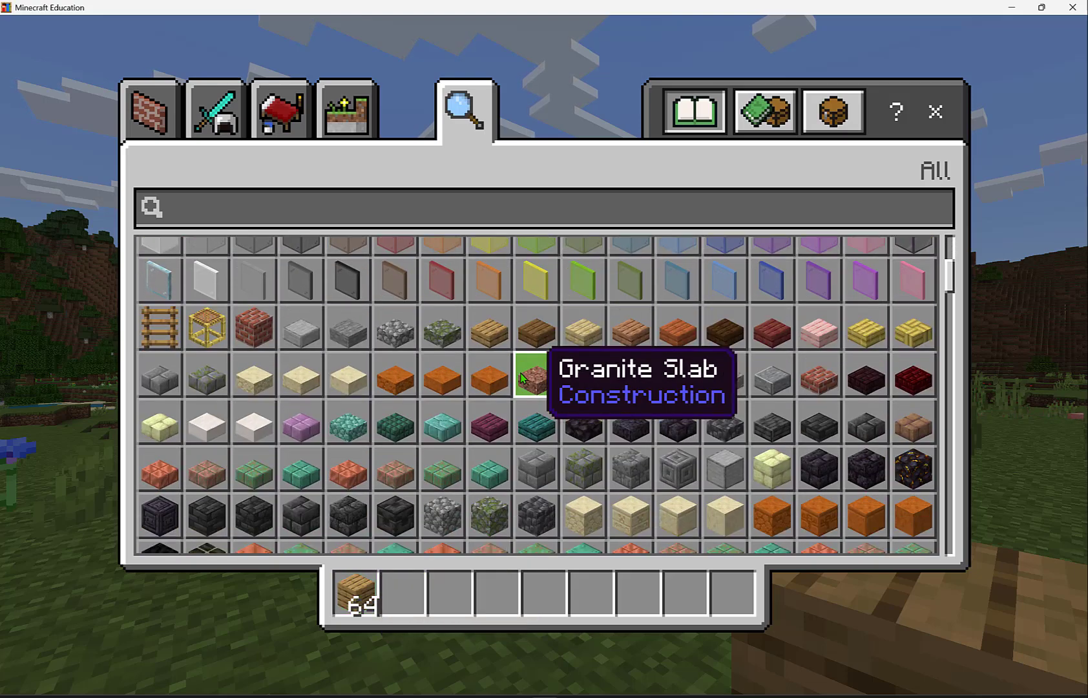
pyautogui.scroll(-3)
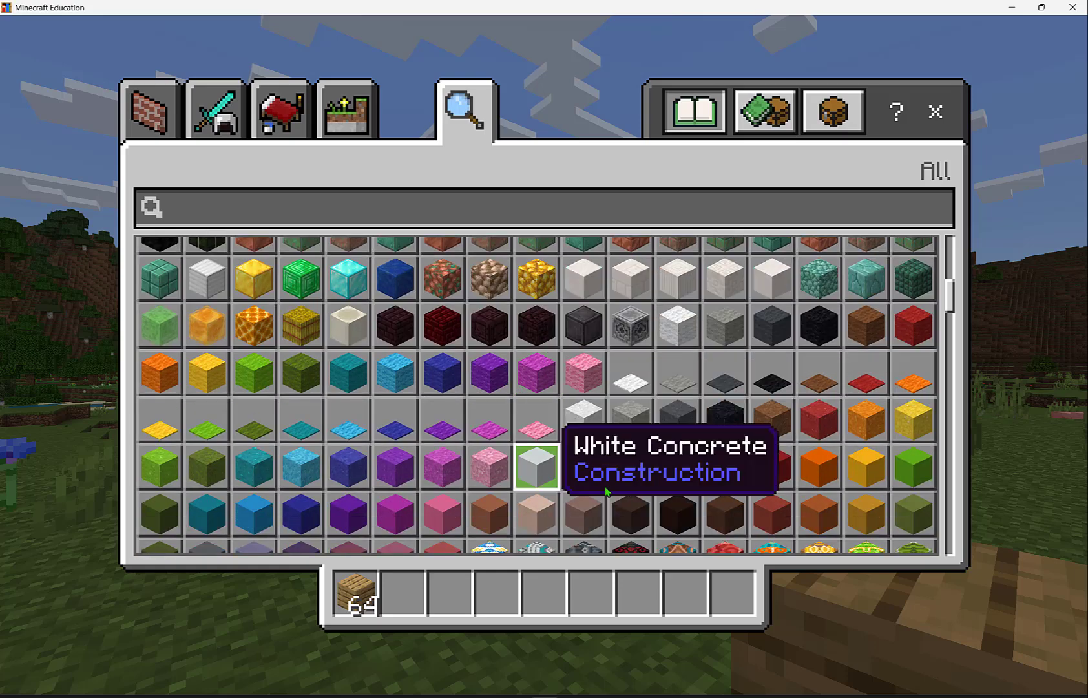
pyautogui.moveTo(776, 474)
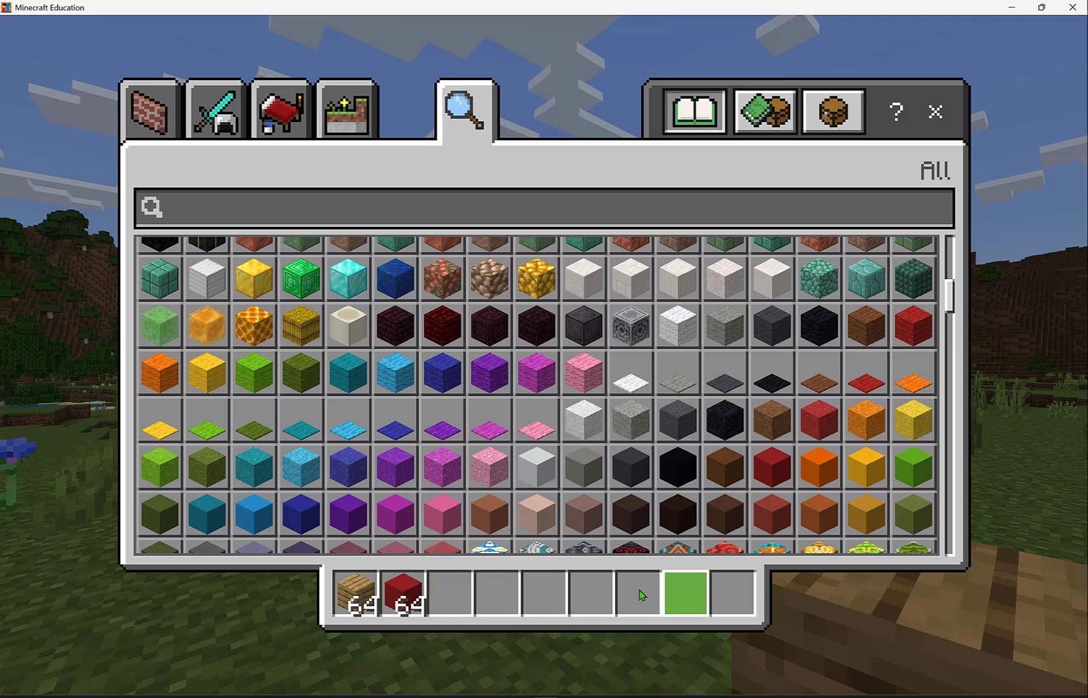
pyautogui.moveTo(406, 602)
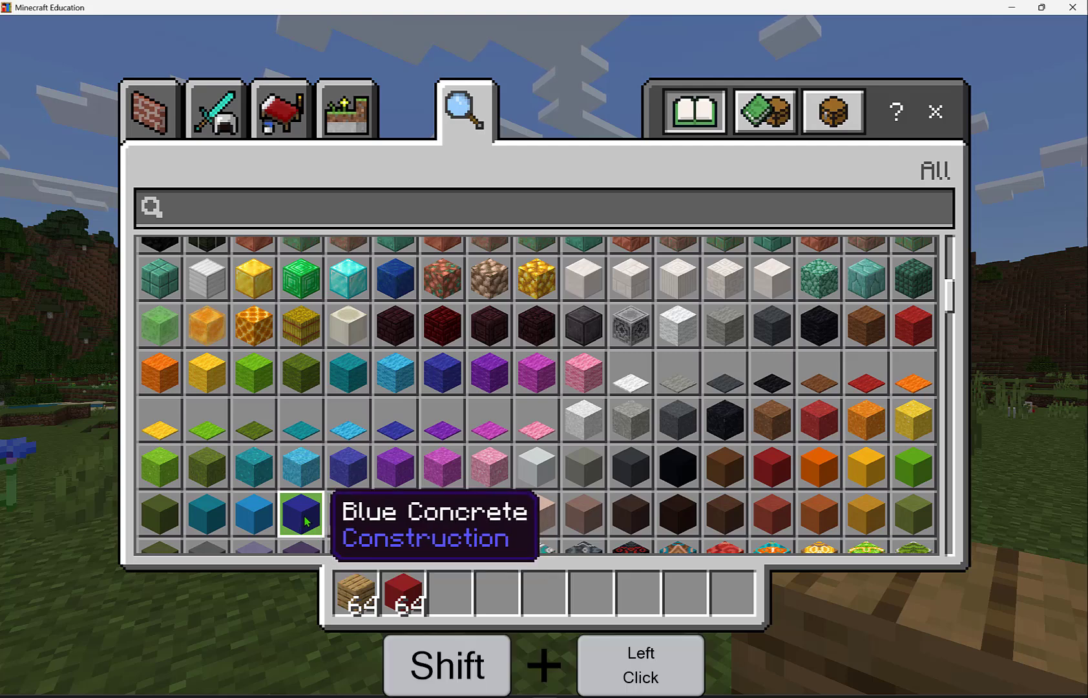
# - Add full stacks of Blue Concrete and Red Concrete to the hotbar
pyautogui.click(294, 519)
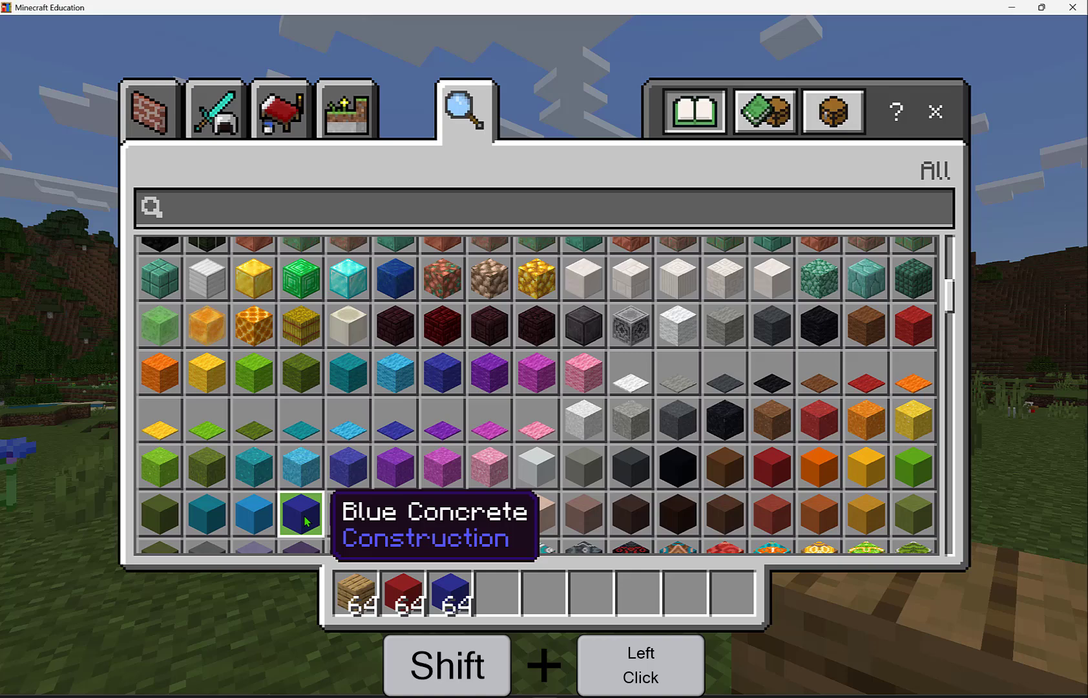
pyautogui.moveTo(395, 468)
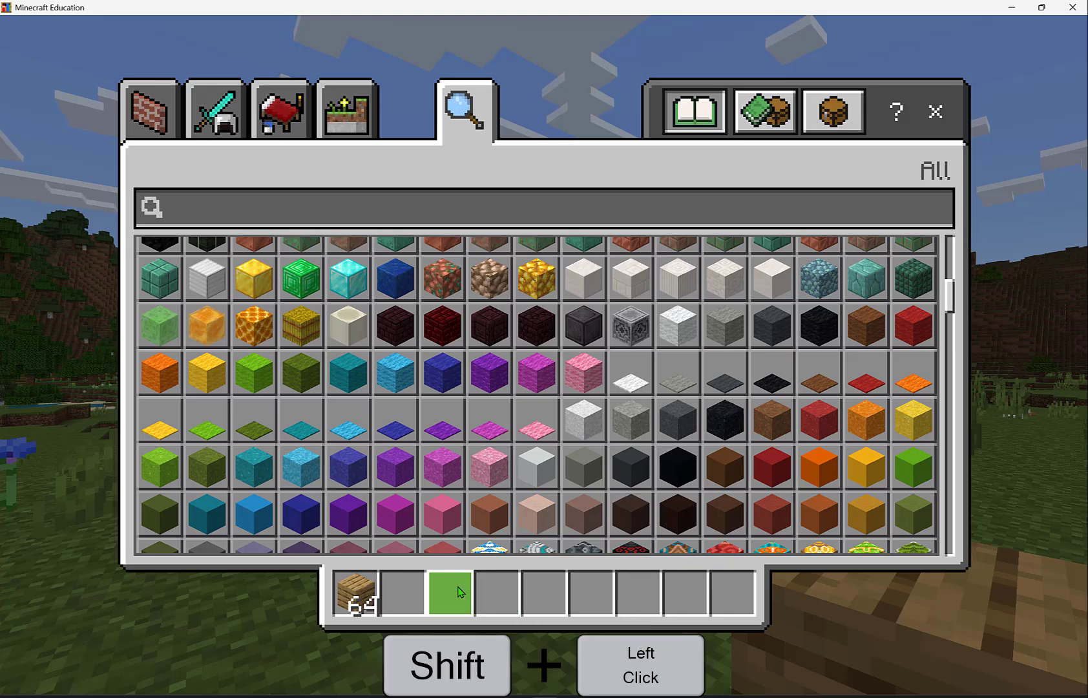
pyautogui.click(773, 467)
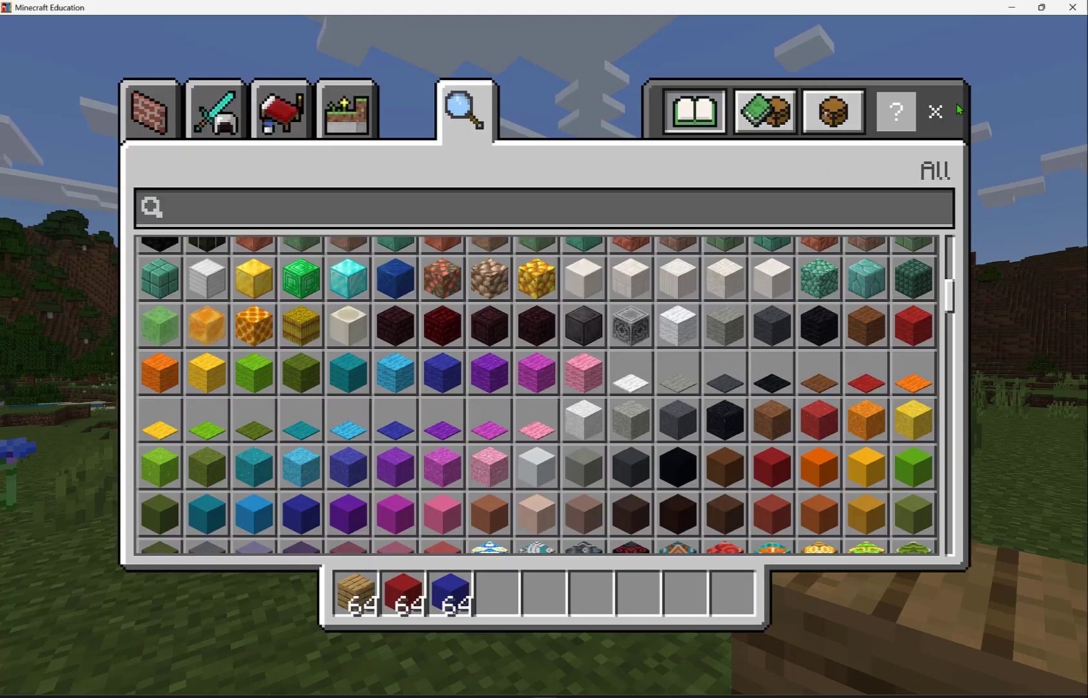
pyautogui.moveTo(936, 111)
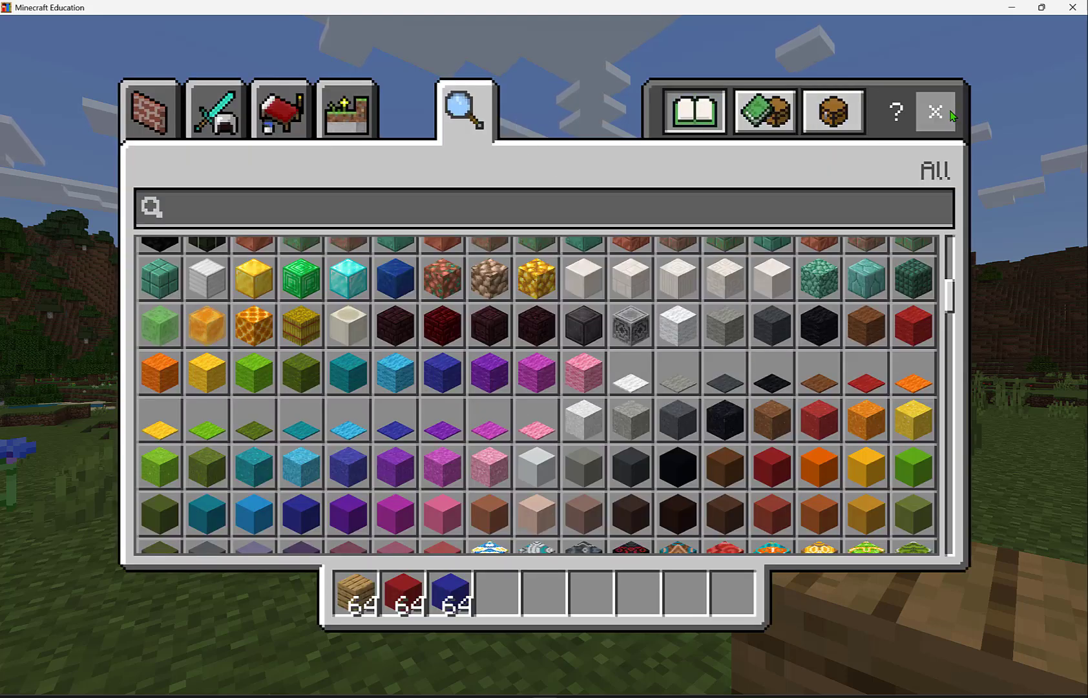
# - Return to the world and hold the Oak Planks in hotbar slot 1
pyautogui.click(935, 111)
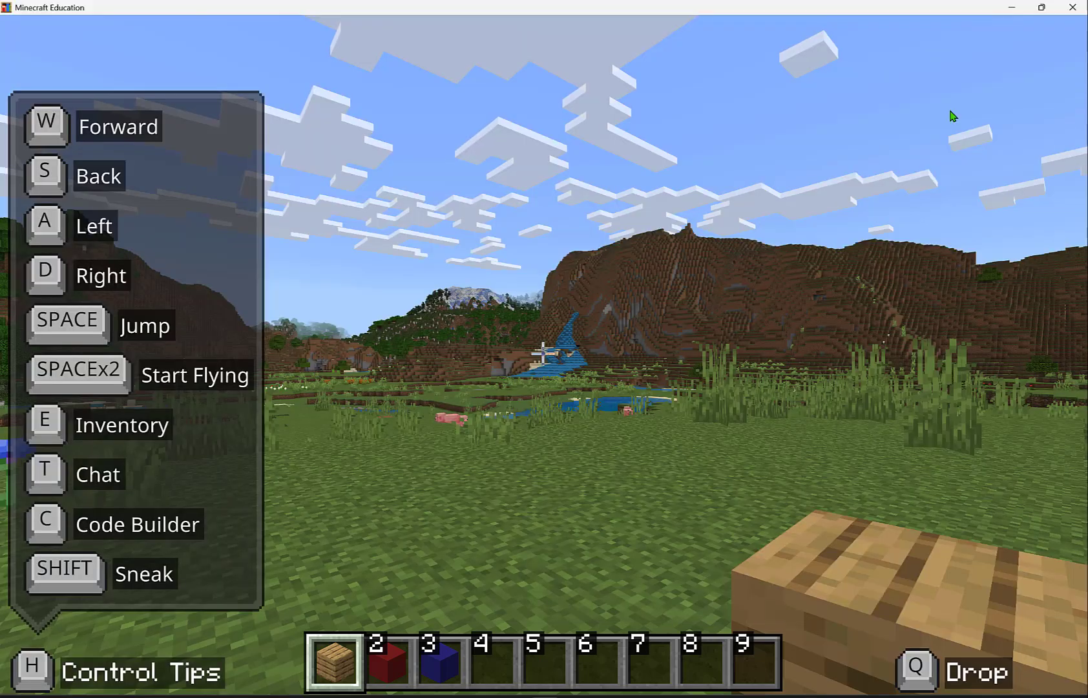
pyautogui.press('6')
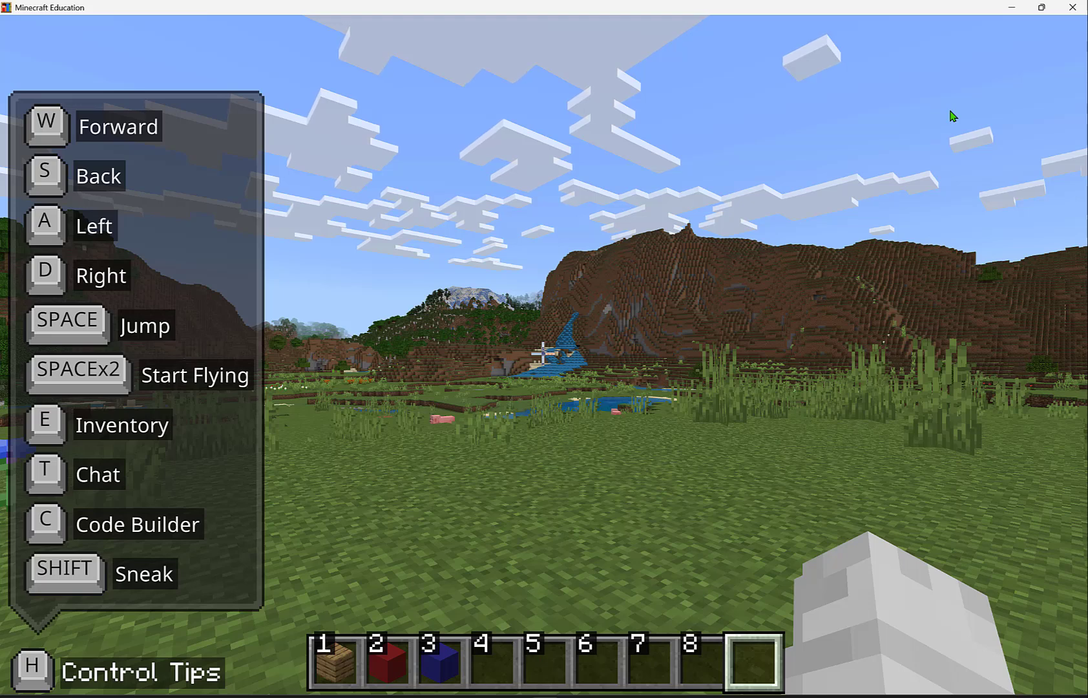
pyautogui.press('1')
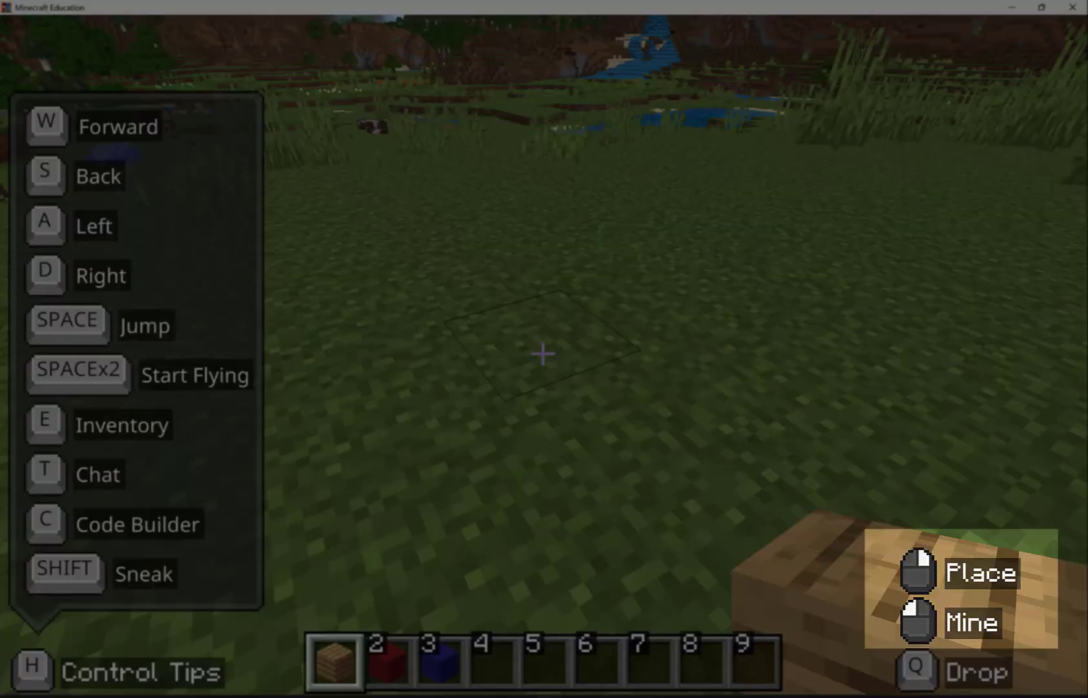
# - Place an oak plank on the grass and switch to holding Red Concrete for the wall
pyautogui.click(543, 353)
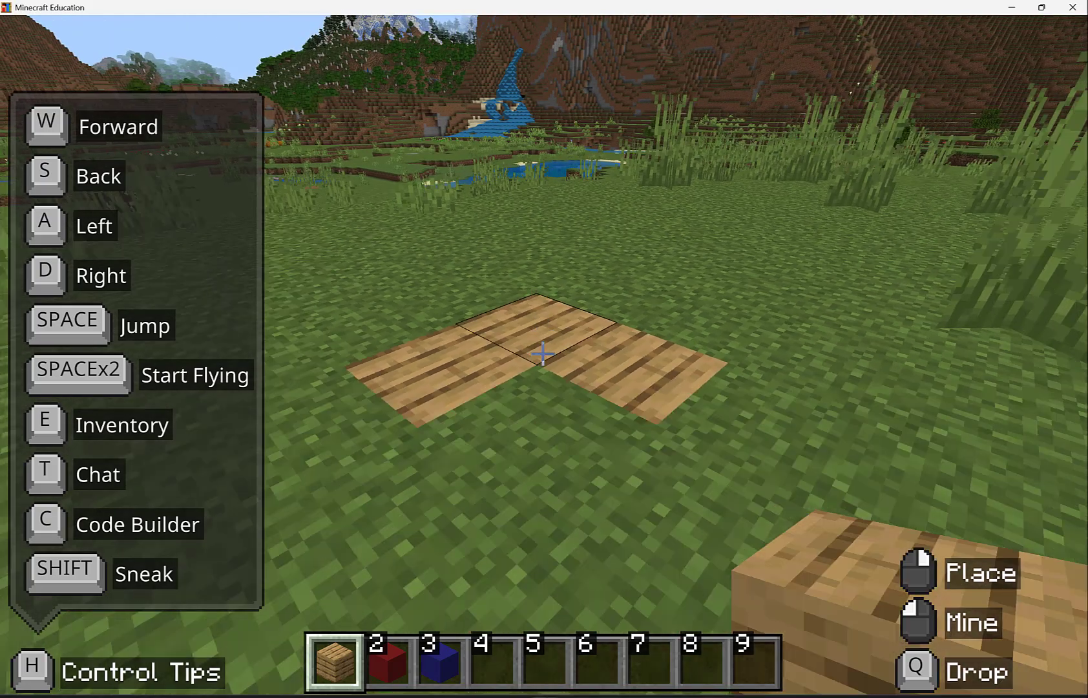
pyautogui.press('3')
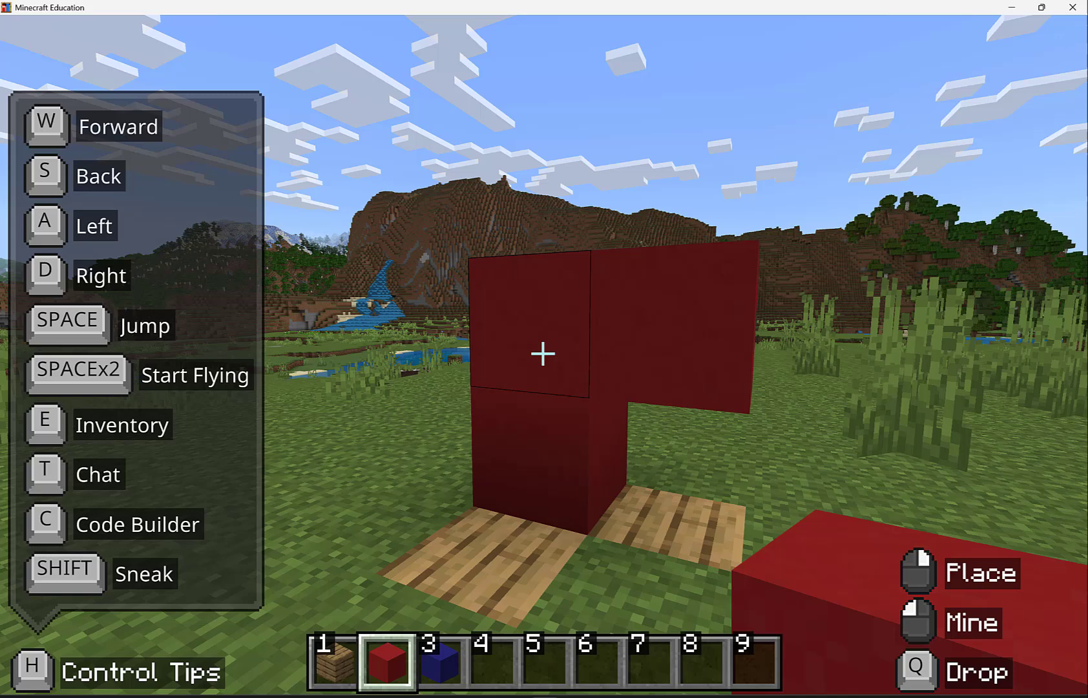
# - Toggle the HUD off with F1 for a clean view of the red concrete wall on planks
pyautogui.press('F1')
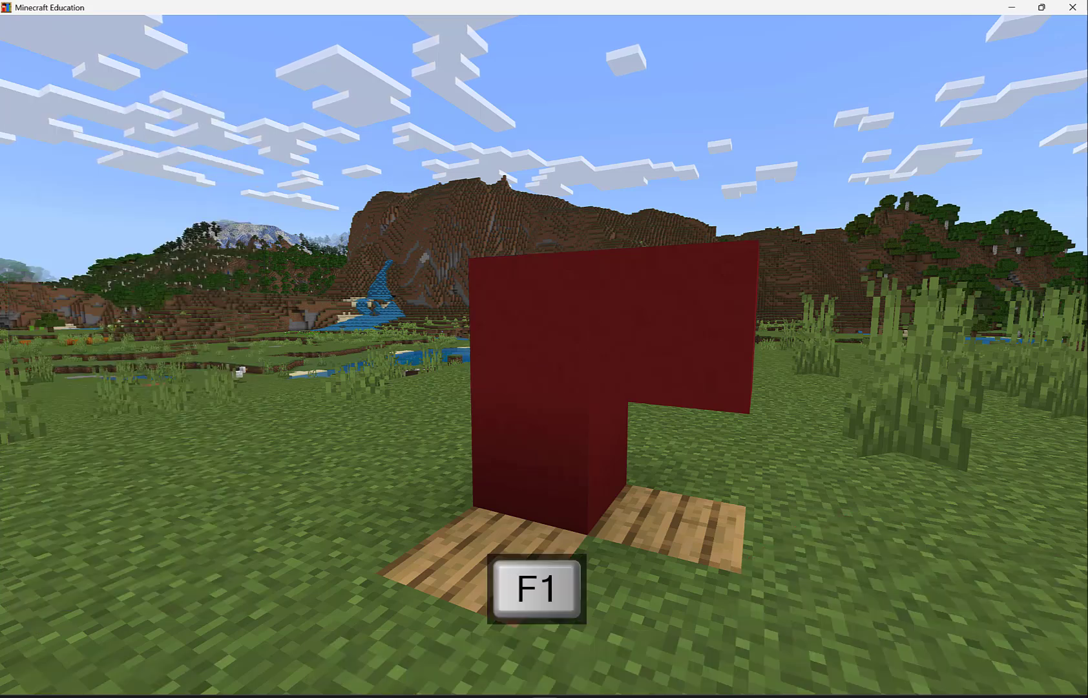
pyautogui.press('F1')
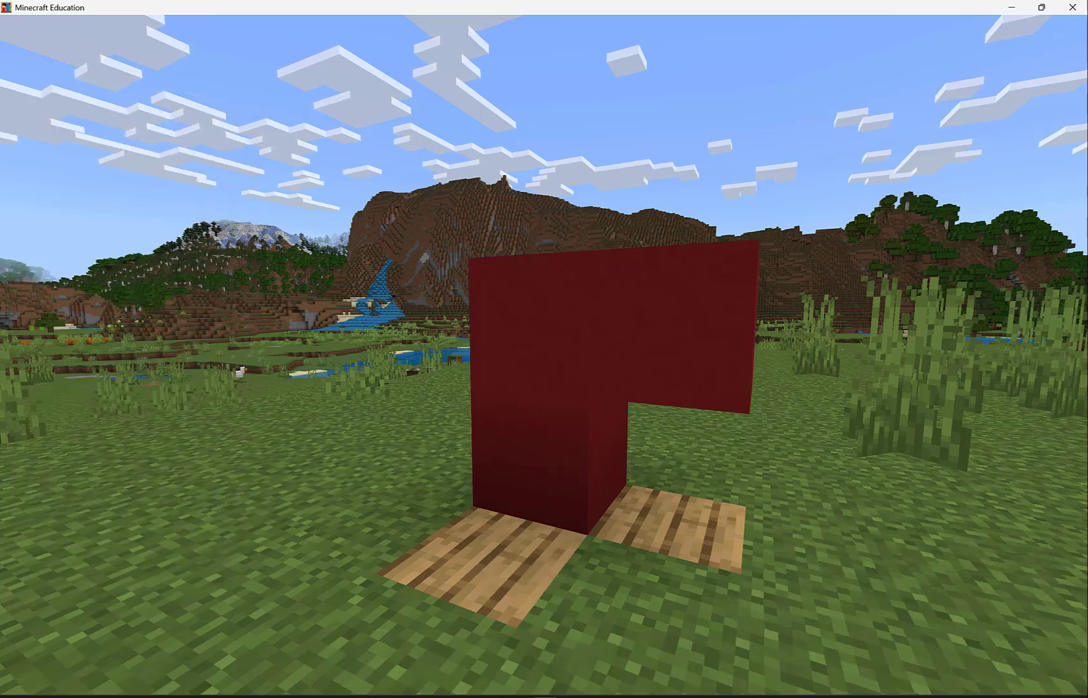